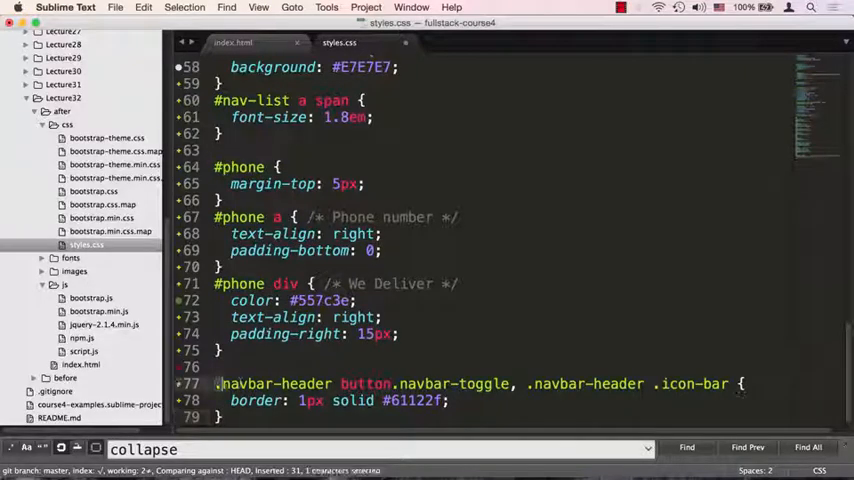
# Select a word in styles.css while adding the 1px solid #61122f toggle border rule.
pyautogui.doubleClick(273, 383)
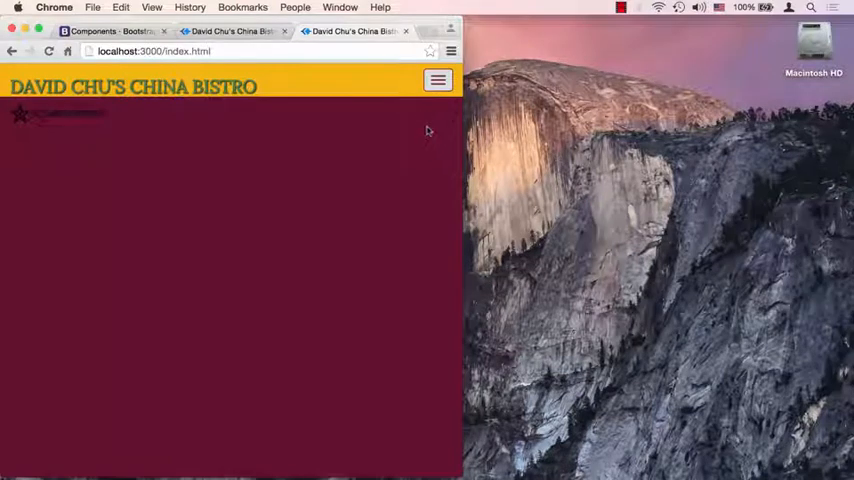
pyautogui.moveTo(386, 175)
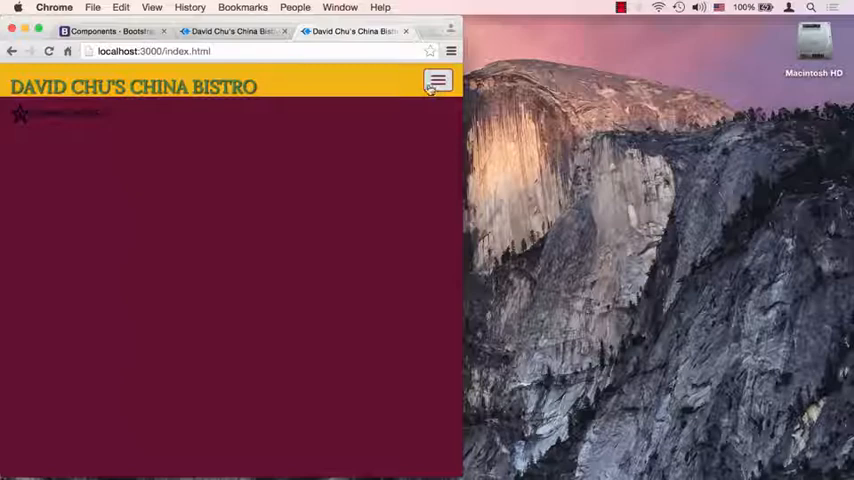
pyautogui.moveTo(403, 156)
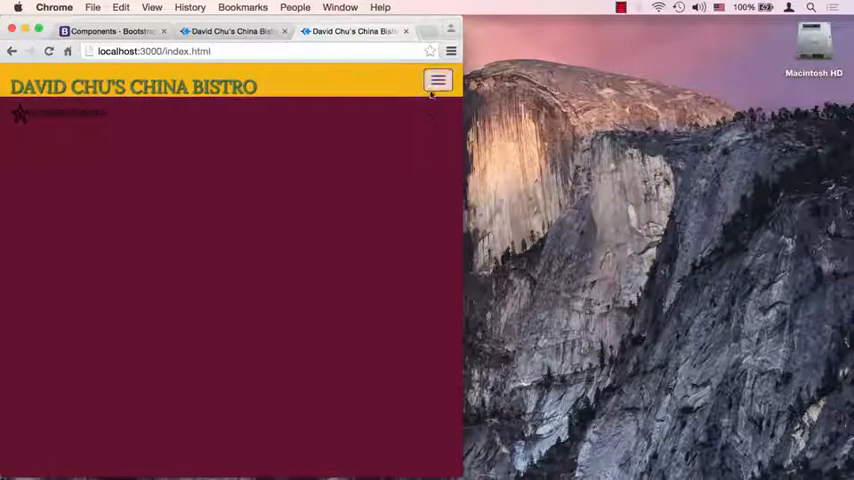
pyautogui.click(438, 81)
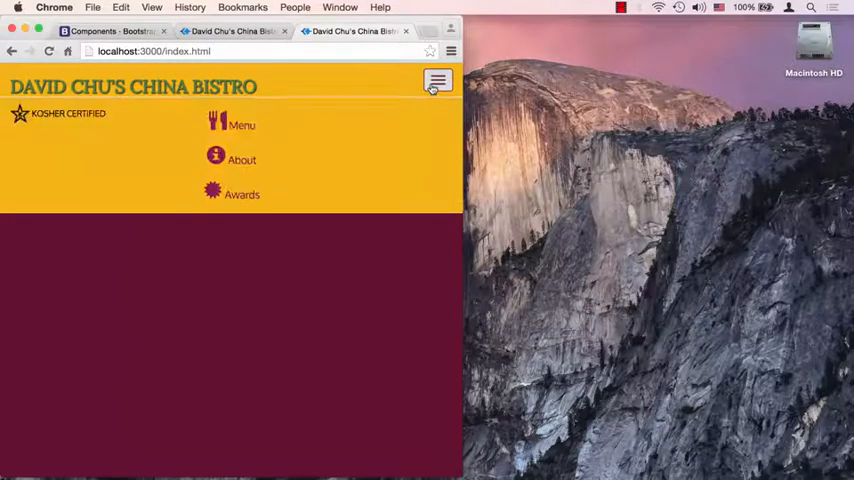
pyautogui.click(437, 81)
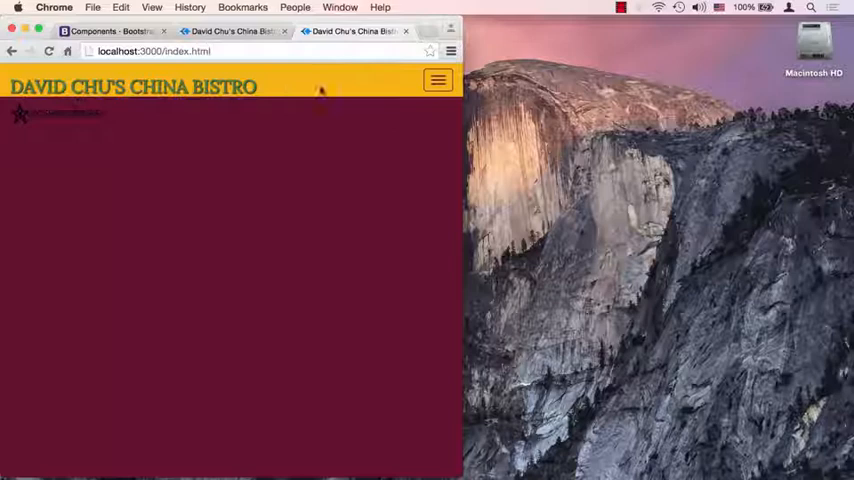
pyautogui.moveTo(240, 100)
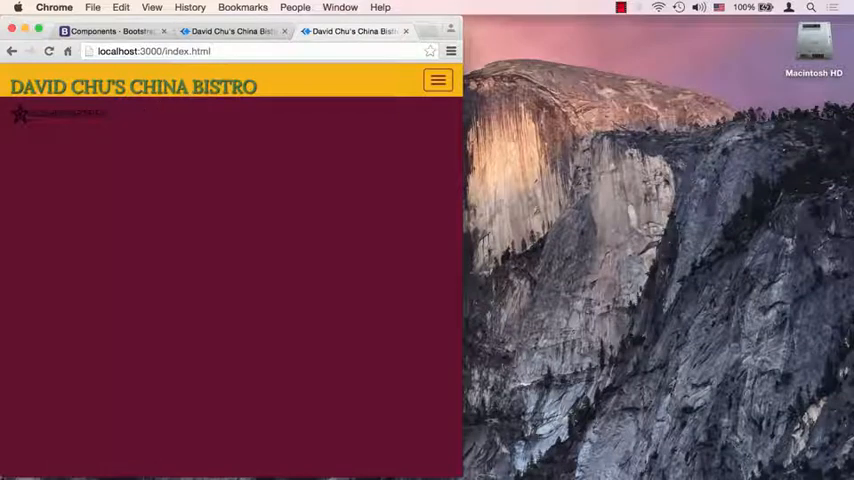
pyautogui.moveTo(173, 135)
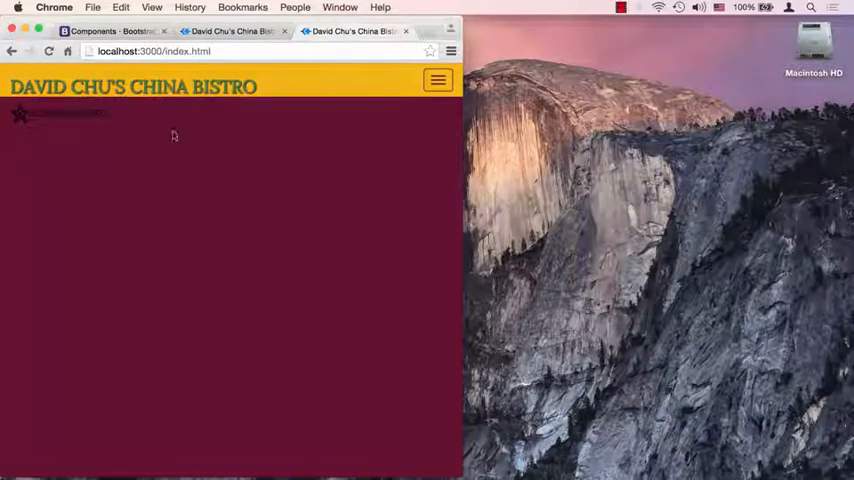
pyautogui.moveTo(444, 103)
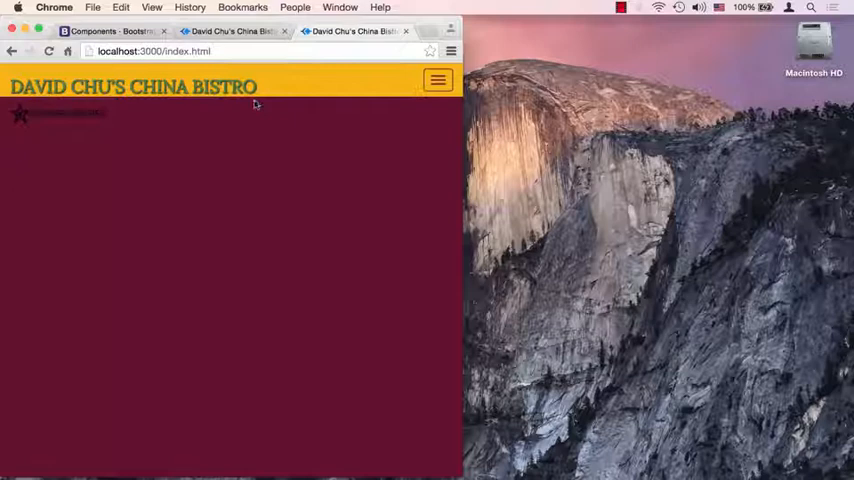
pyautogui.moveTo(255, 88)
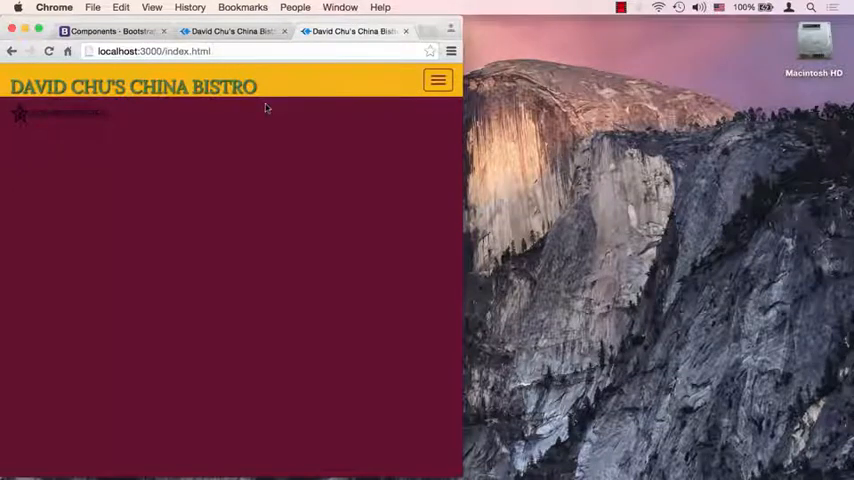
pyautogui.moveTo(374, 125)
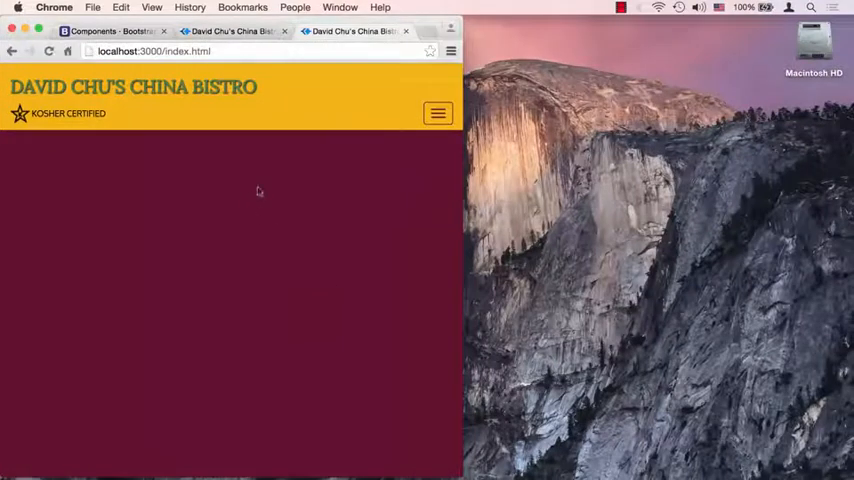
pyautogui.moveTo(328, 123)
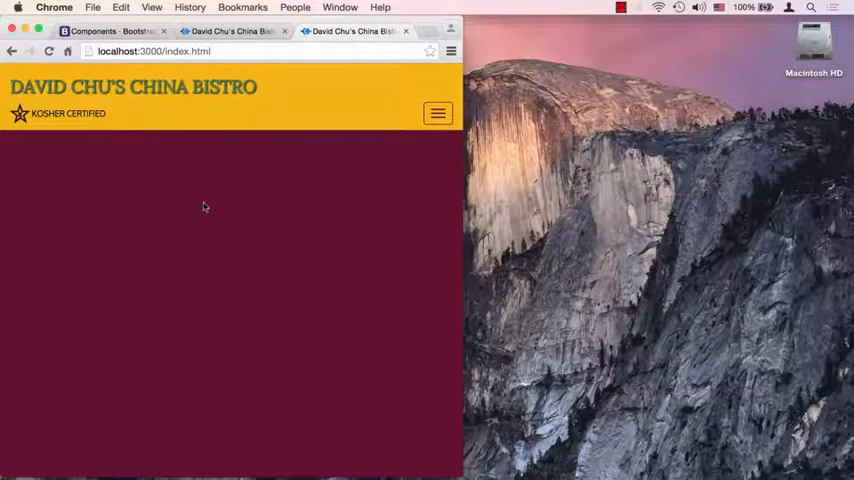
pyautogui.moveTo(246, 116)
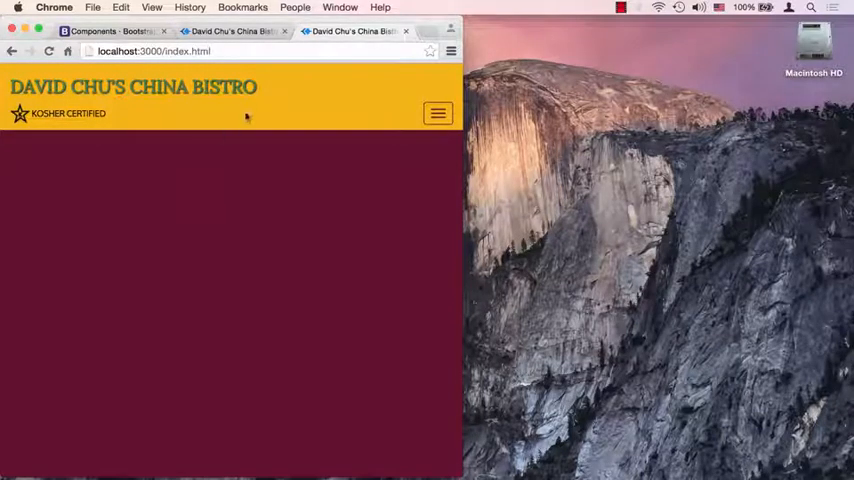
pyautogui.moveTo(120, 88)
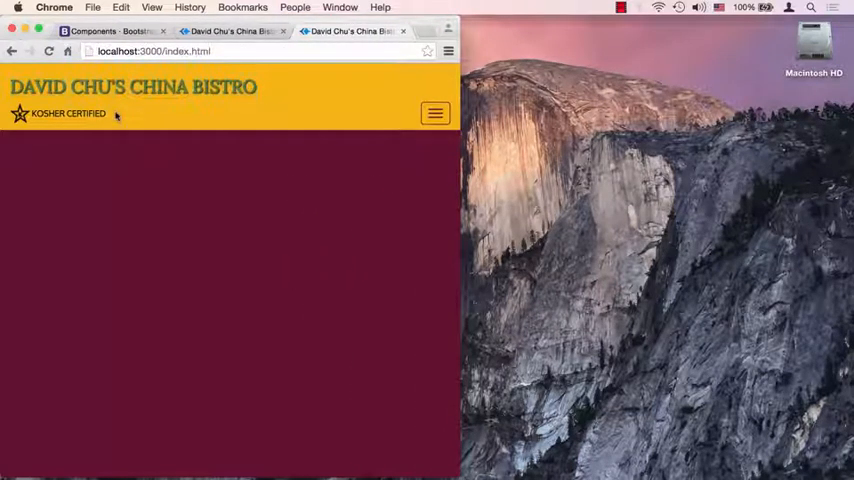
pyautogui.moveTo(65, 87)
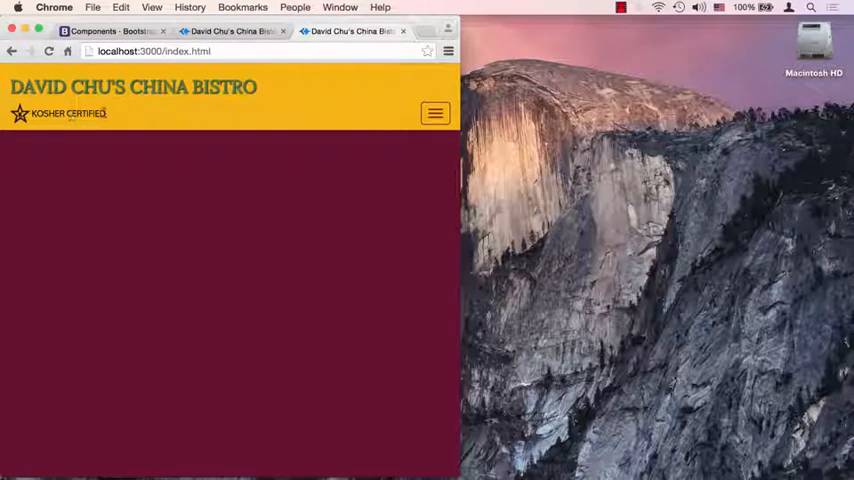
pyautogui.moveTo(240, 118)
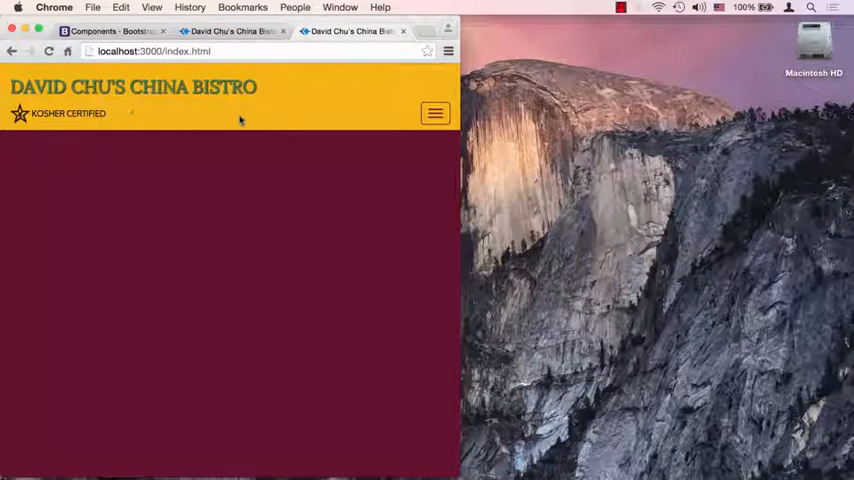
pyautogui.moveTo(277, 115)
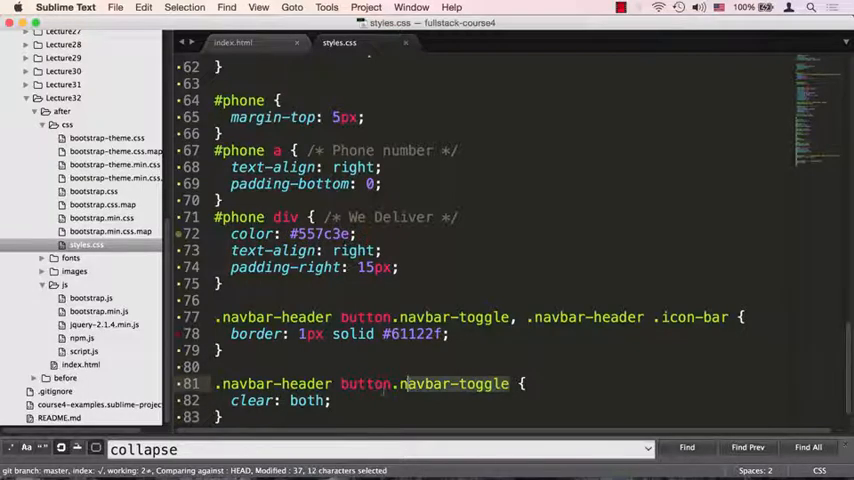
# Add a negative margin-top below clear: both in the navbar-toggle rule.
pyautogui.write('margin-top:')
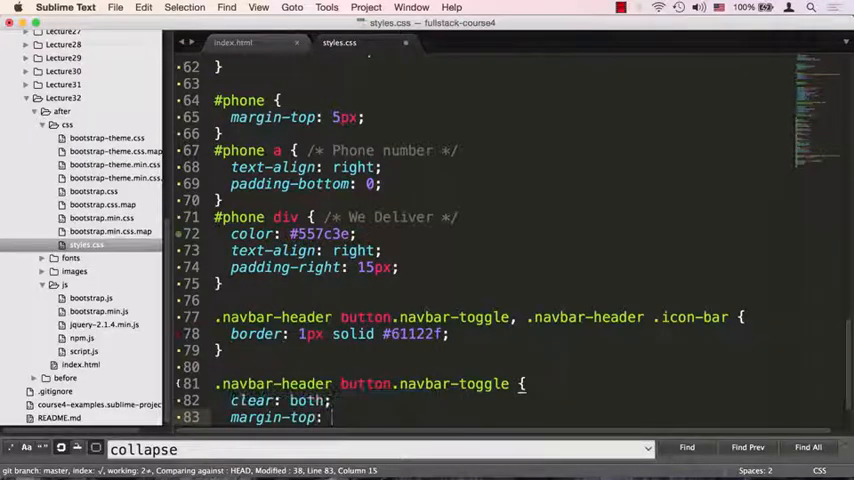
pyautogui.write('-')
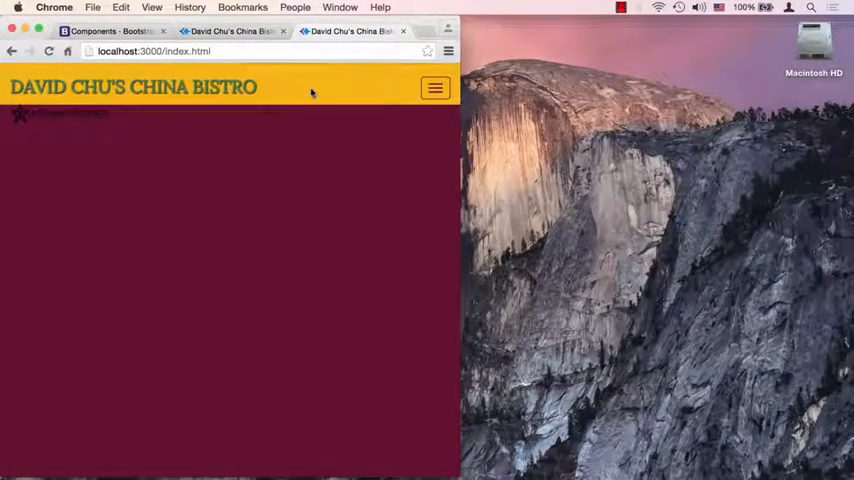
pyautogui.moveTo(315, 85)
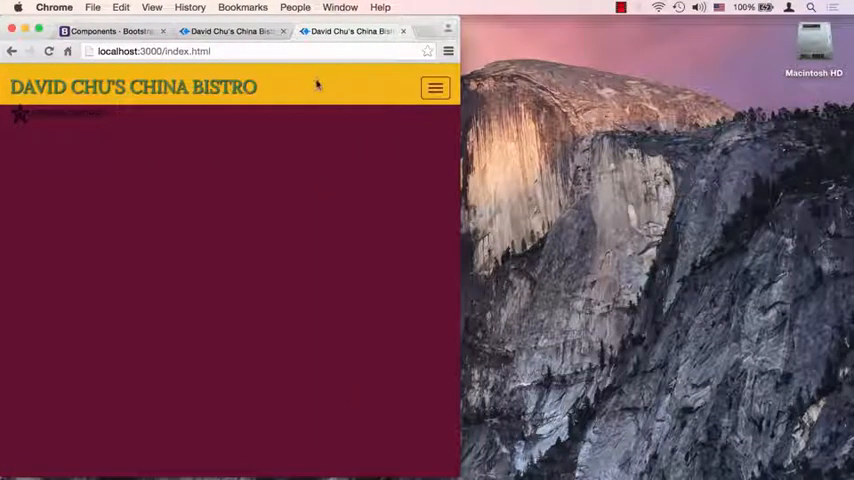
pyautogui.moveTo(368, 110)
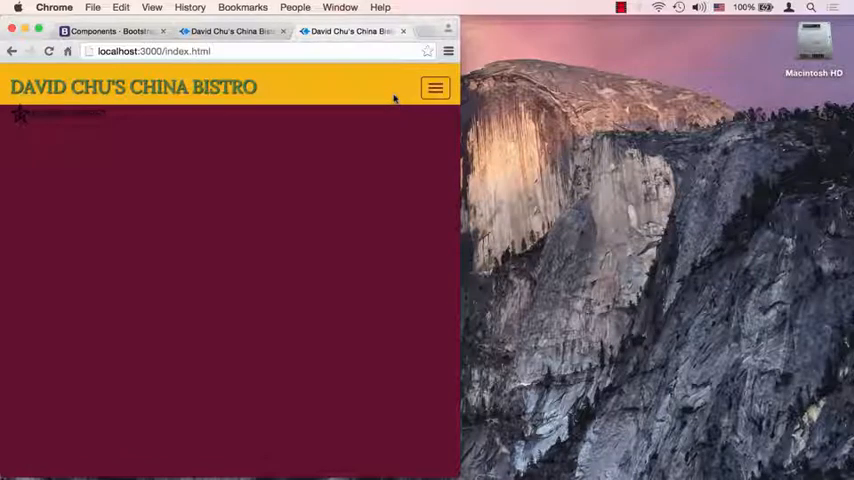
pyautogui.moveTo(322, 98)
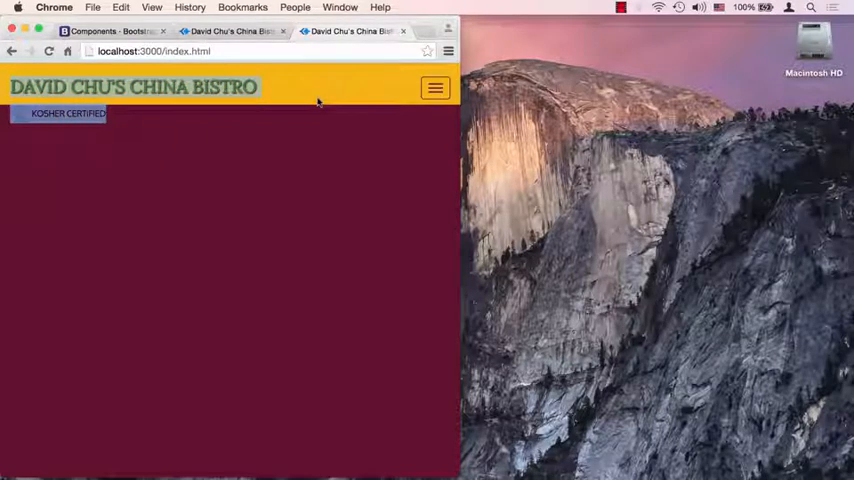
pyautogui.moveTo(316, 143)
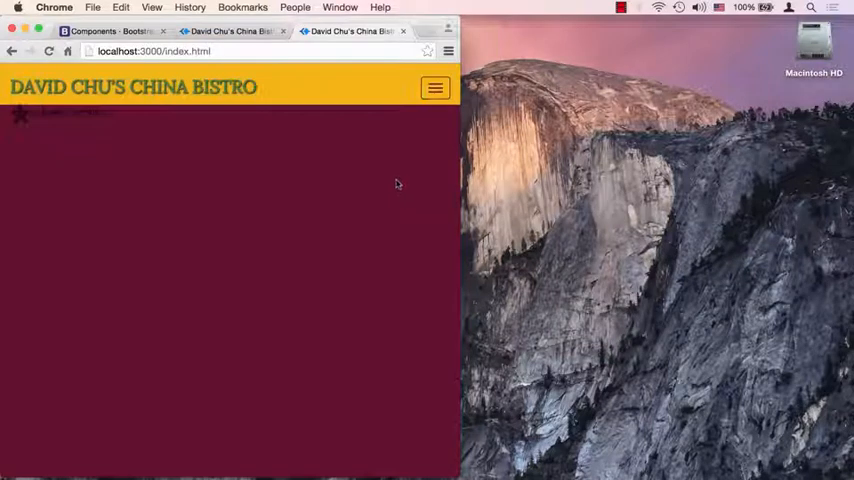
pyautogui.moveTo(461, 165)
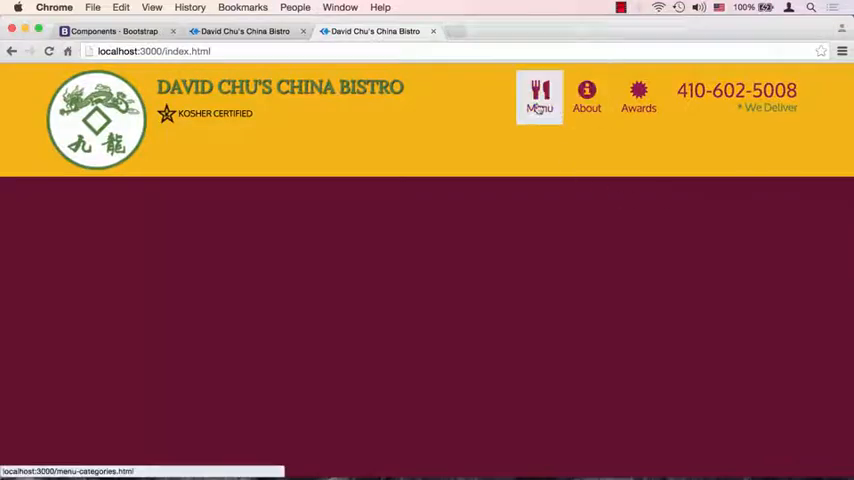
pyautogui.moveTo(540, 228)
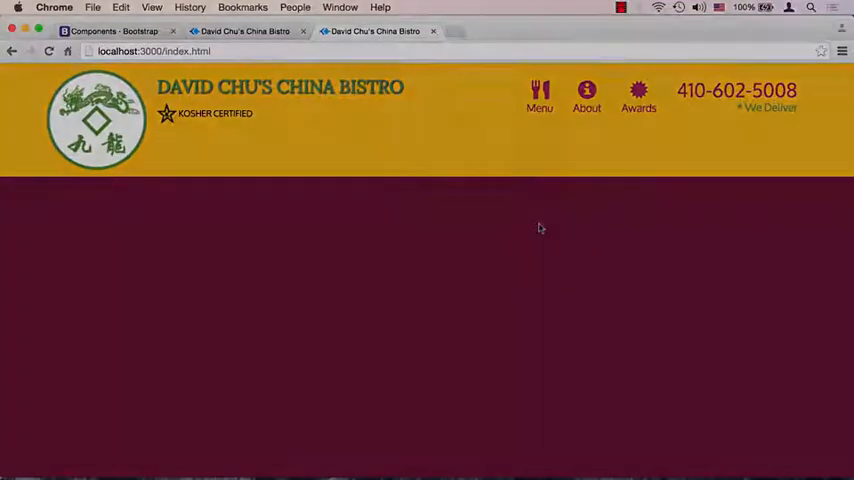